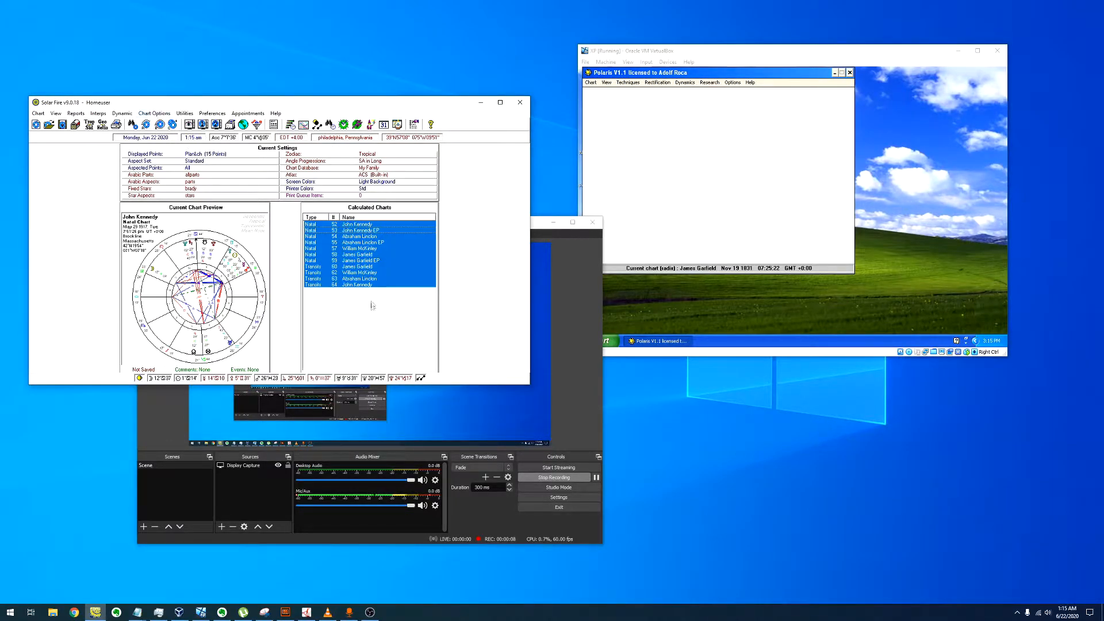
Preview John Kennedy's epoch and natal charts, then open Abraham Lincoln's epoch chart full size
{"action": "left_click", "coordinate": [361, 230]}
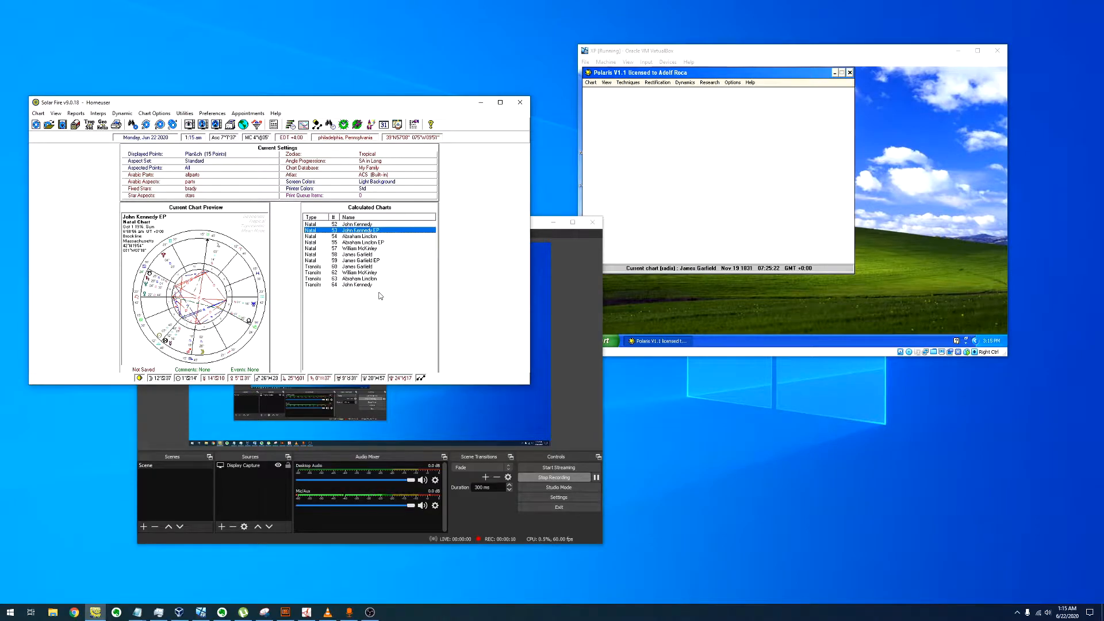
{"action": "left_click", "coordinate": [359, 267]}
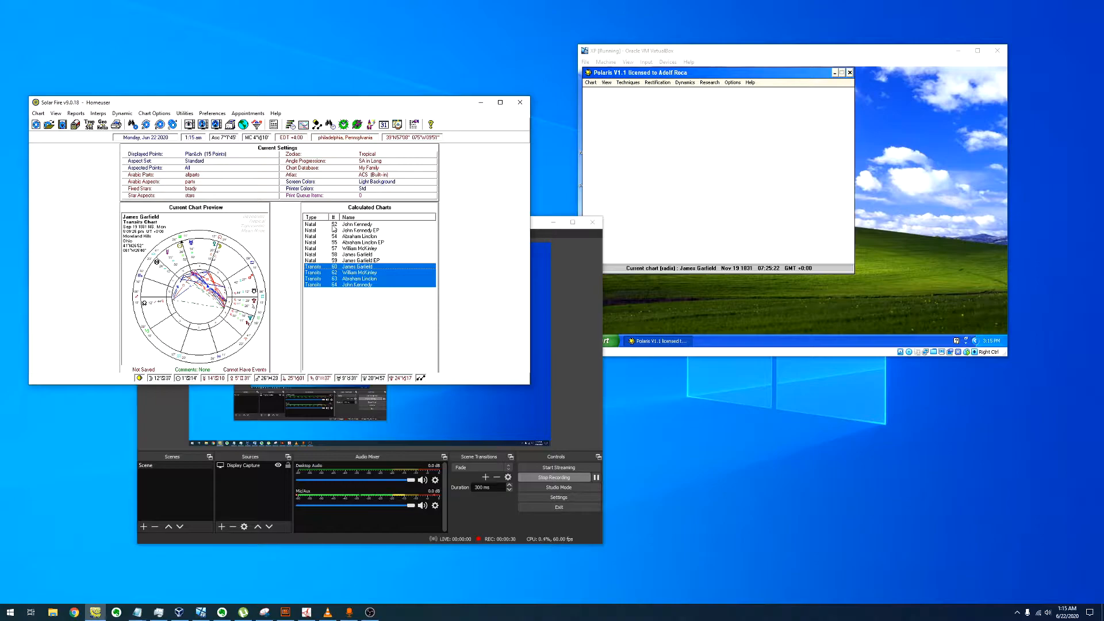
{"action": "left_click", "coordinate": [359, 224]}
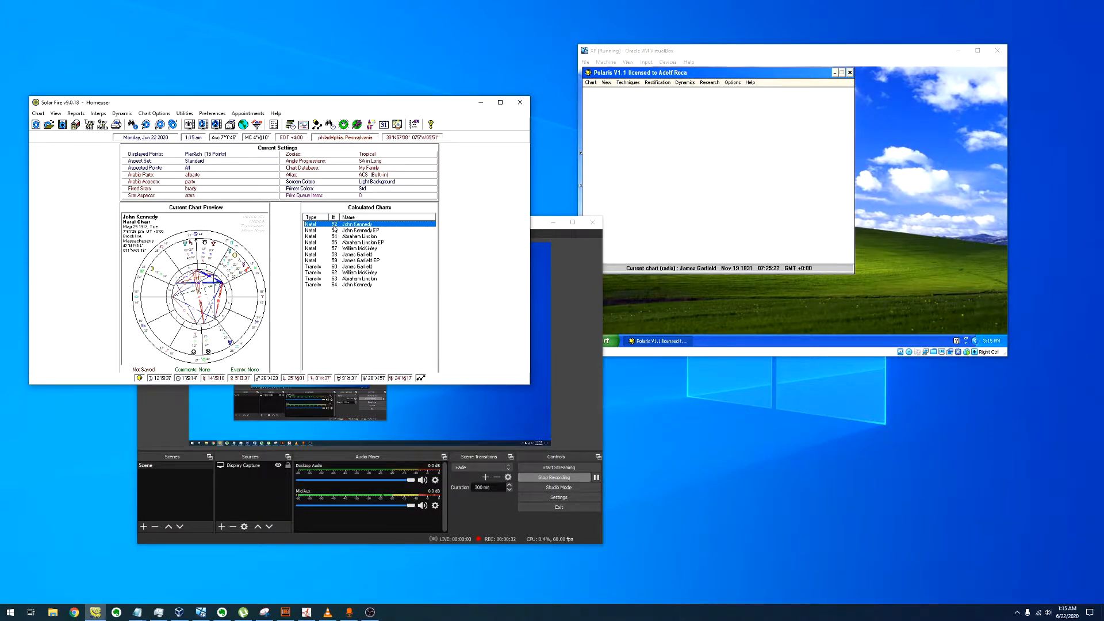
{"action": "double_click", "coordinate": [355, 223]}
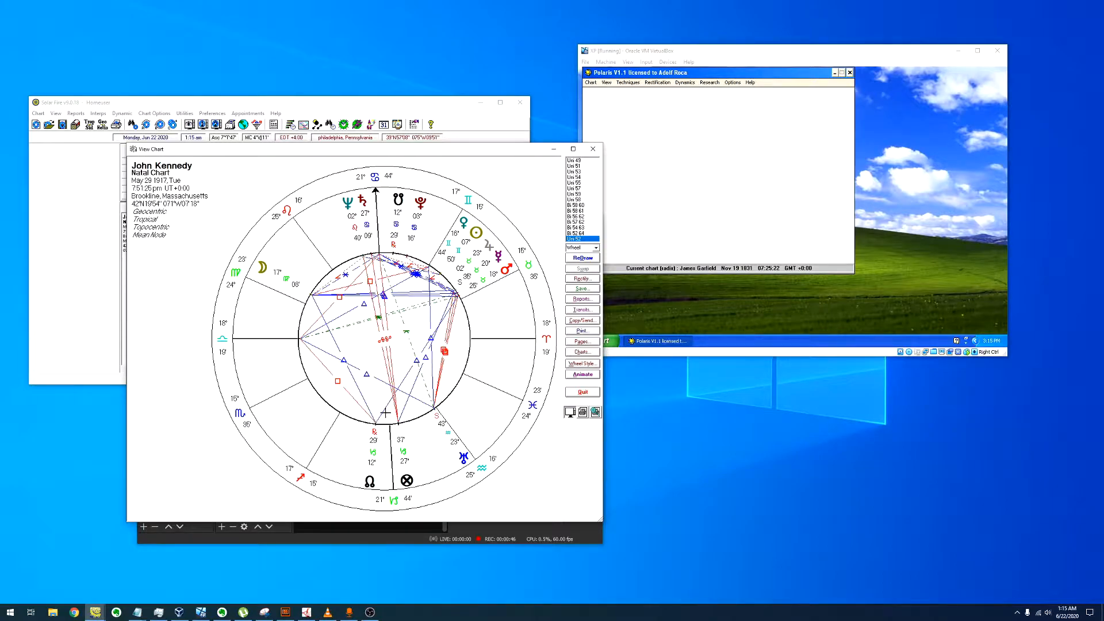
{"action": "mouse_move", "coordinate": [323, 452]}
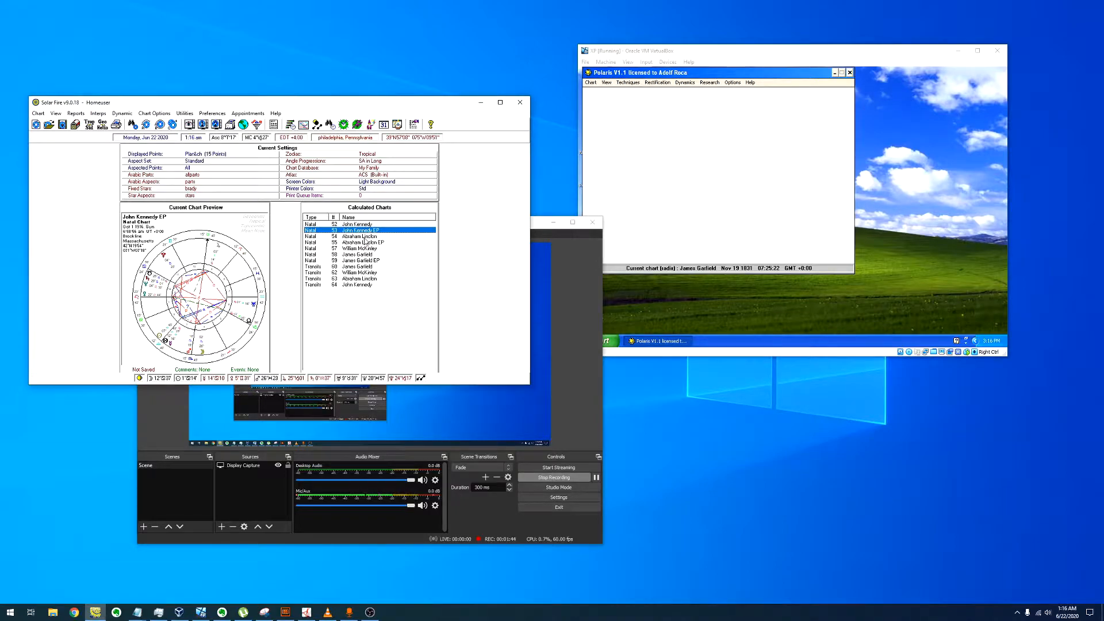
{"action": "left_click", "coordinate": [358, 236]}
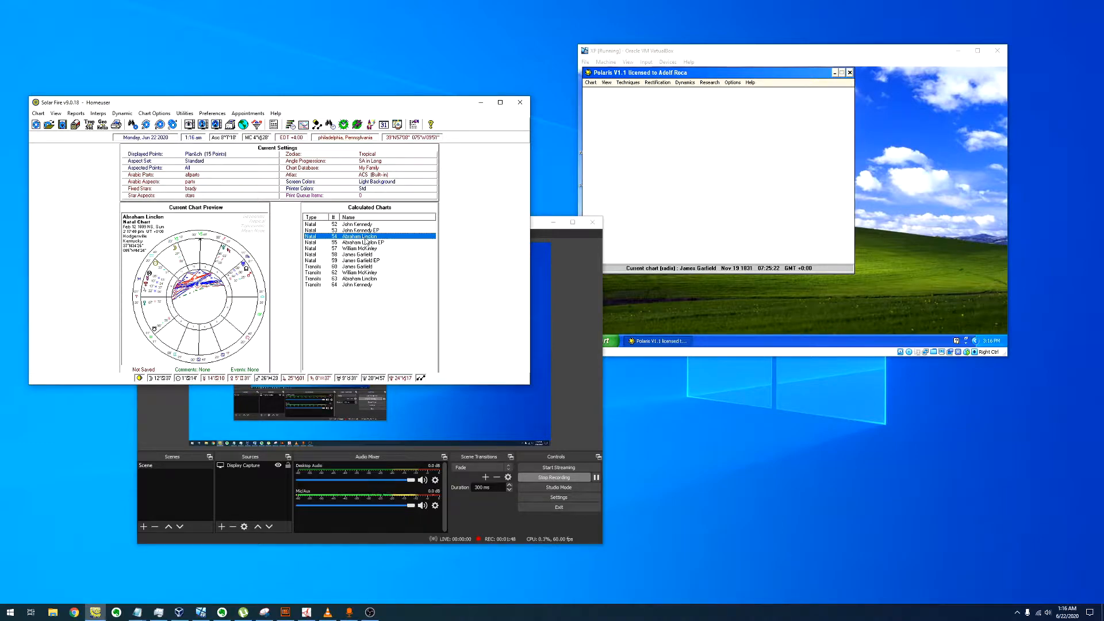
{"action": "double_click", "coordinate": [359, 236]}
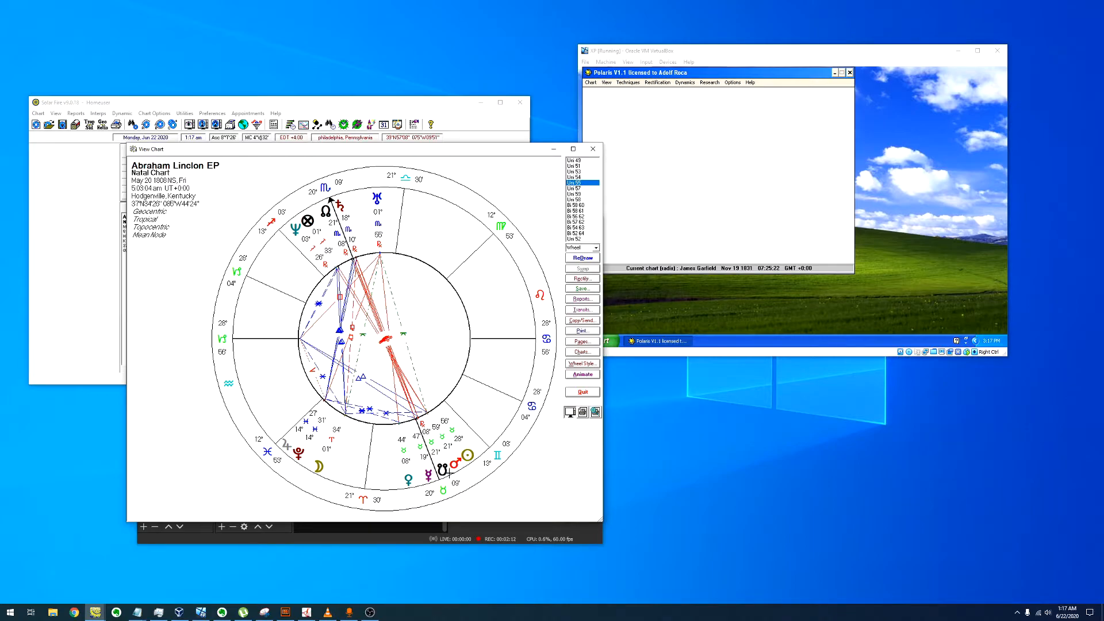
{"action": "mouse_move", "coordinate": [449, 473]}
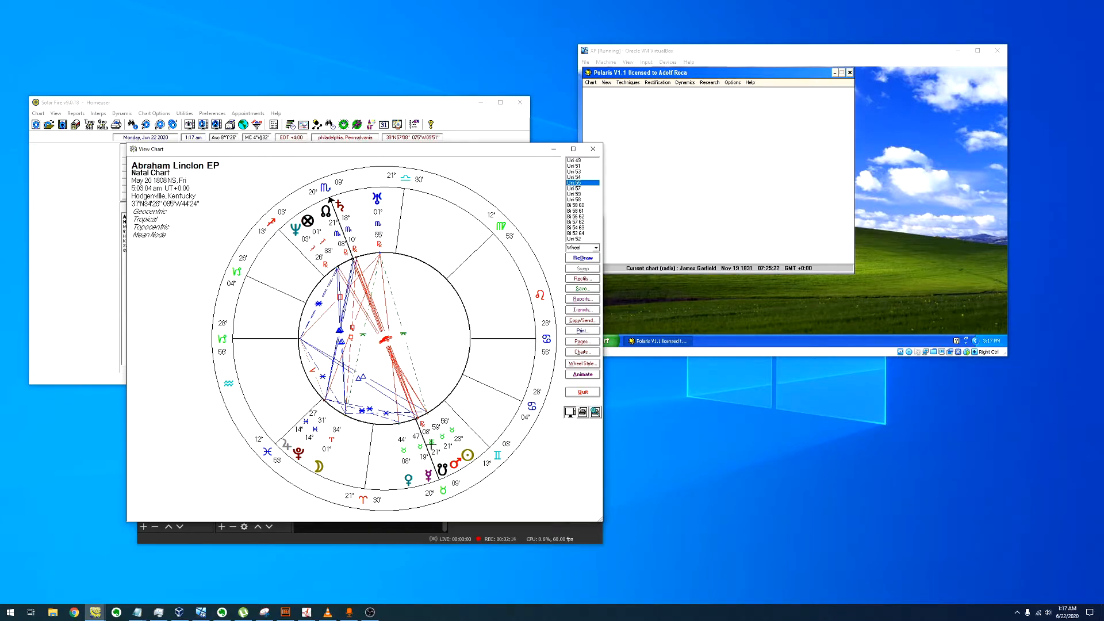
{"action": "mouse_move", "coordinate": [405, 209]}
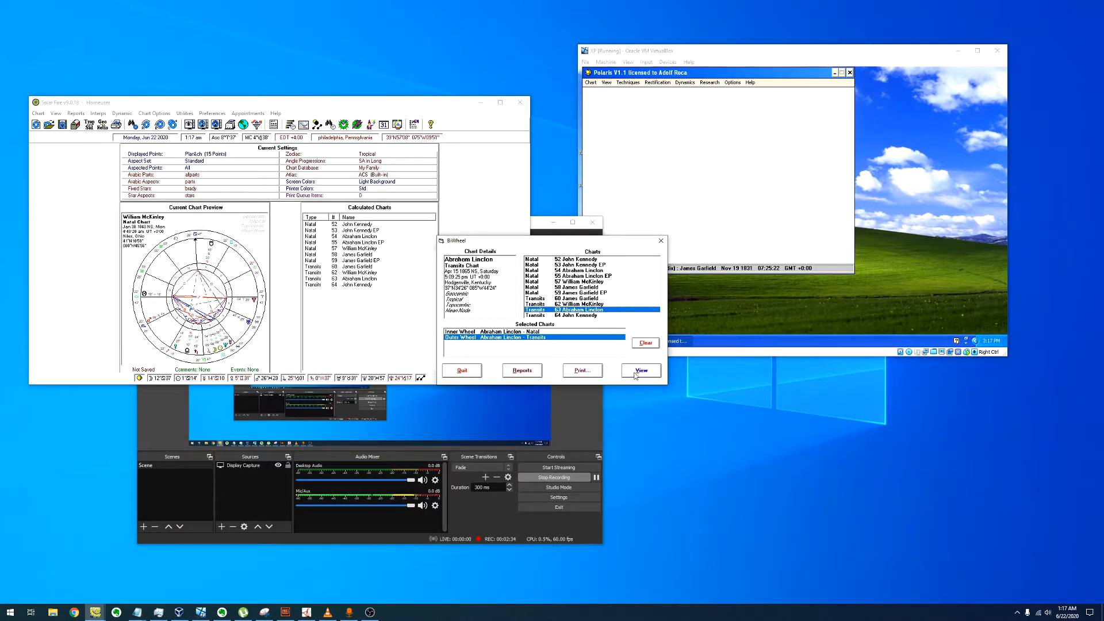
{"action": "left_click", "coordinate": [640, 371]}
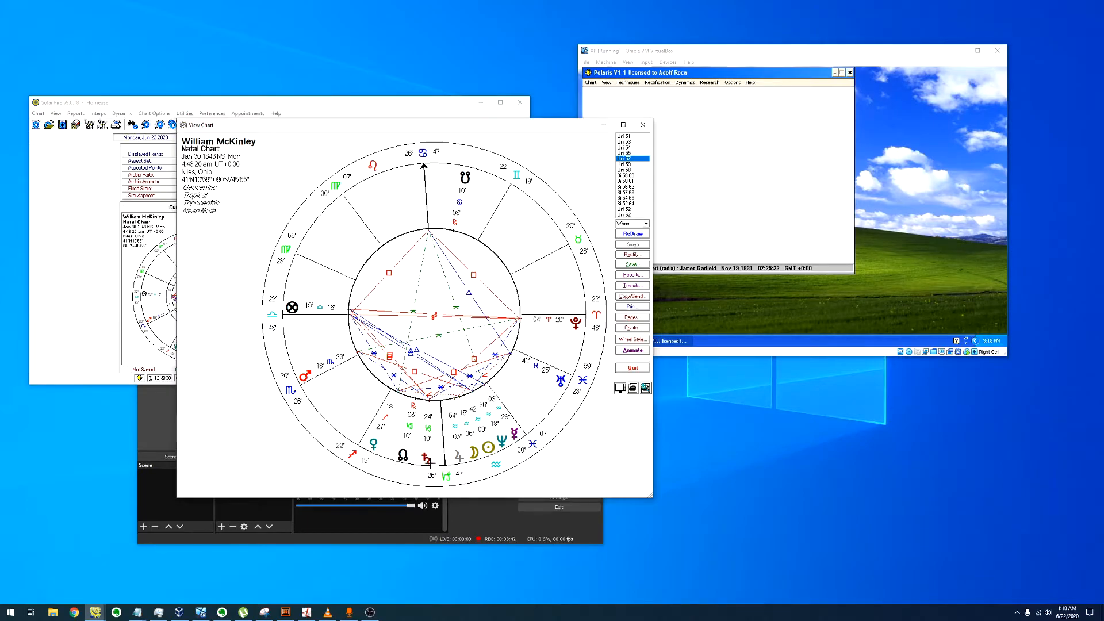
{"action": "mouse_move", "coordinate": [246, 289]}
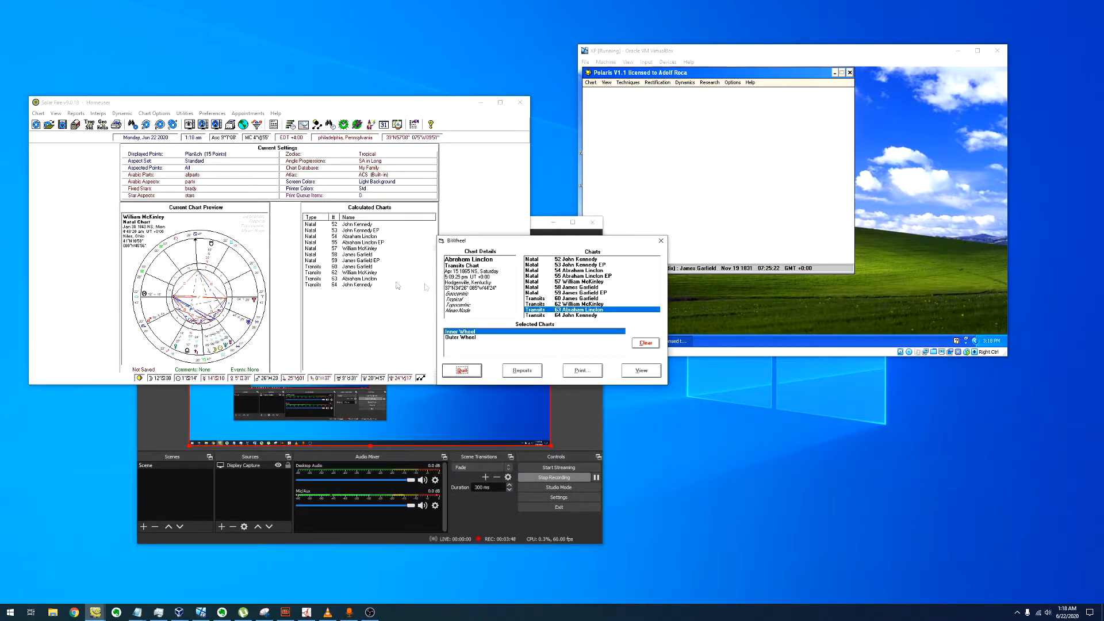
Pick 57 William McKinley Natal as the inner wheel and 62 McKinley Transits as the outer
{"action": "left_click", "coordinate": [639, 370]}
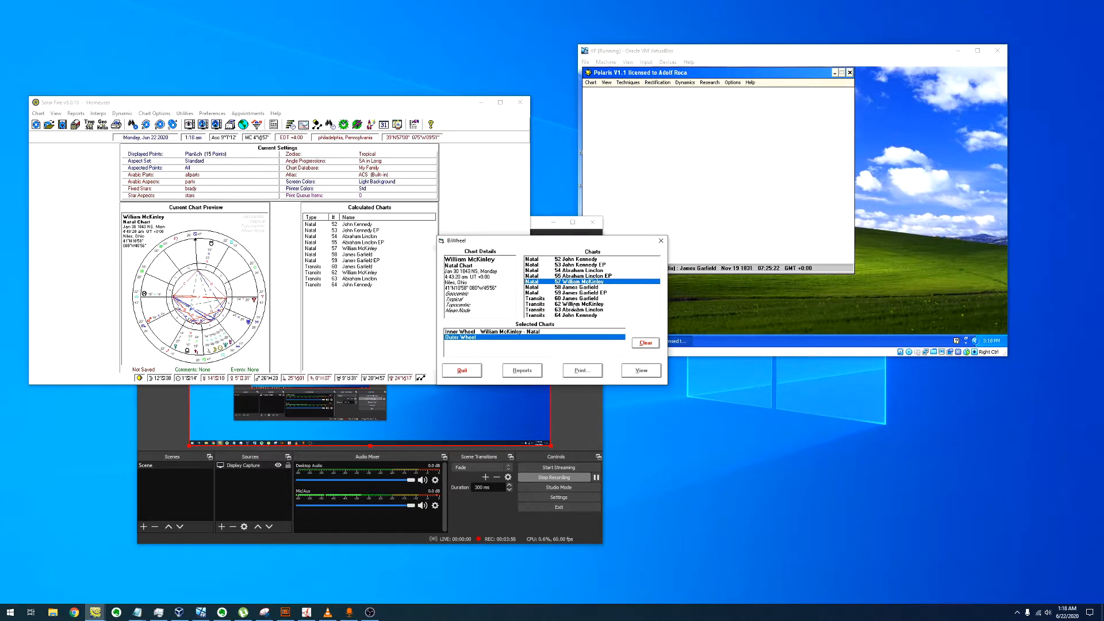
{"action": "left_click", "coordinate": [639, 371]}
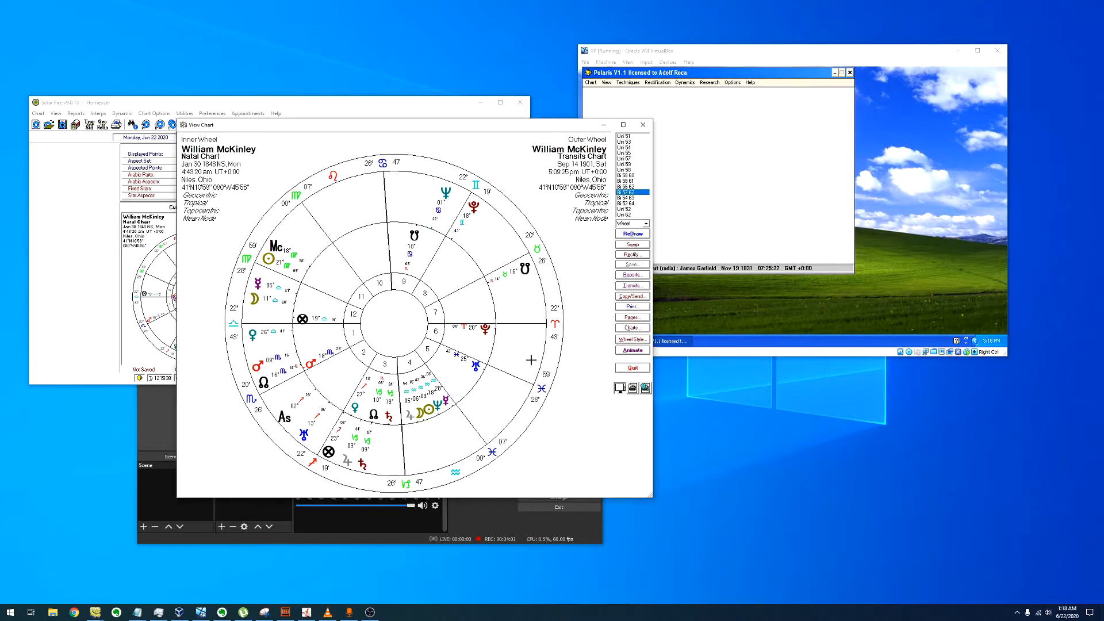
{"action": "mouse_move", "coordinate": [512, 245]}
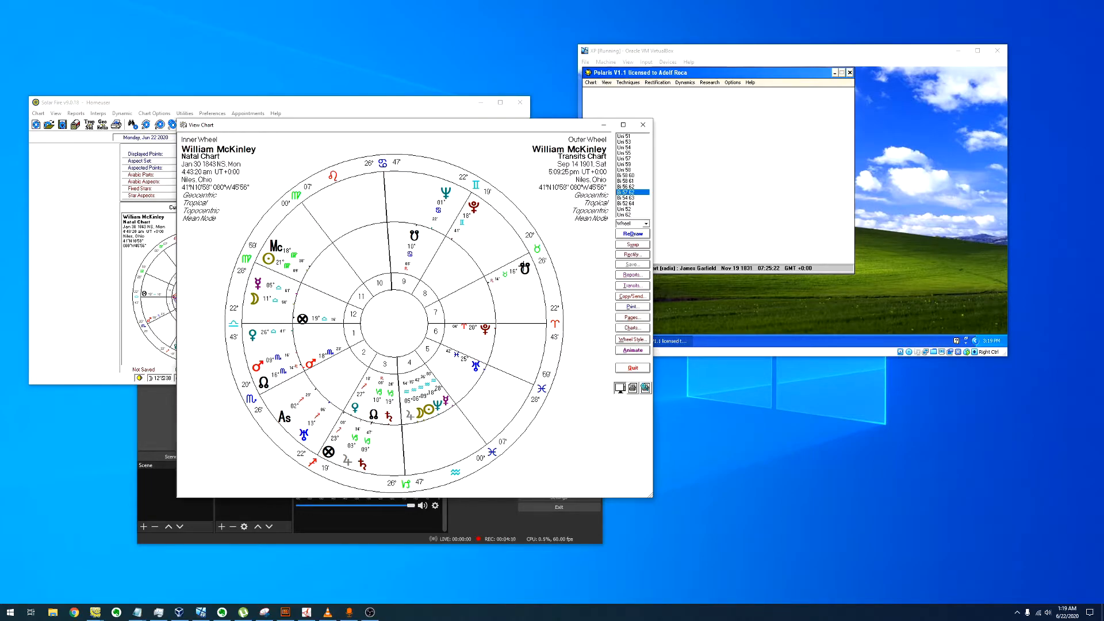
{"action": "mouse_move", "coordinate": [232, 266]}
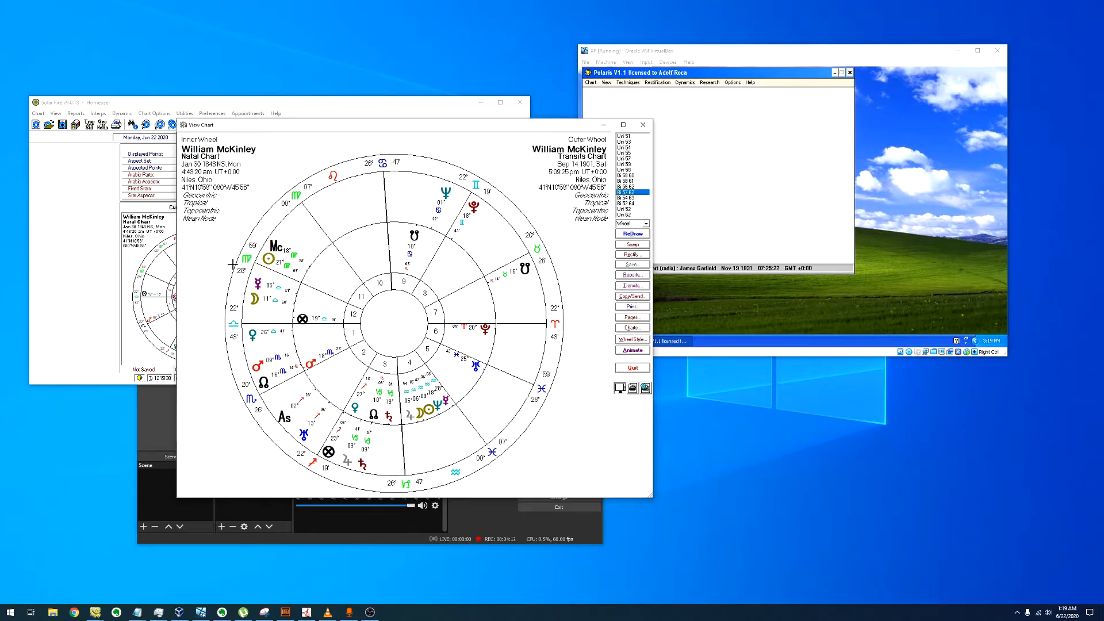
{"action": "mouse_move", "coordinate": [271, 269]}
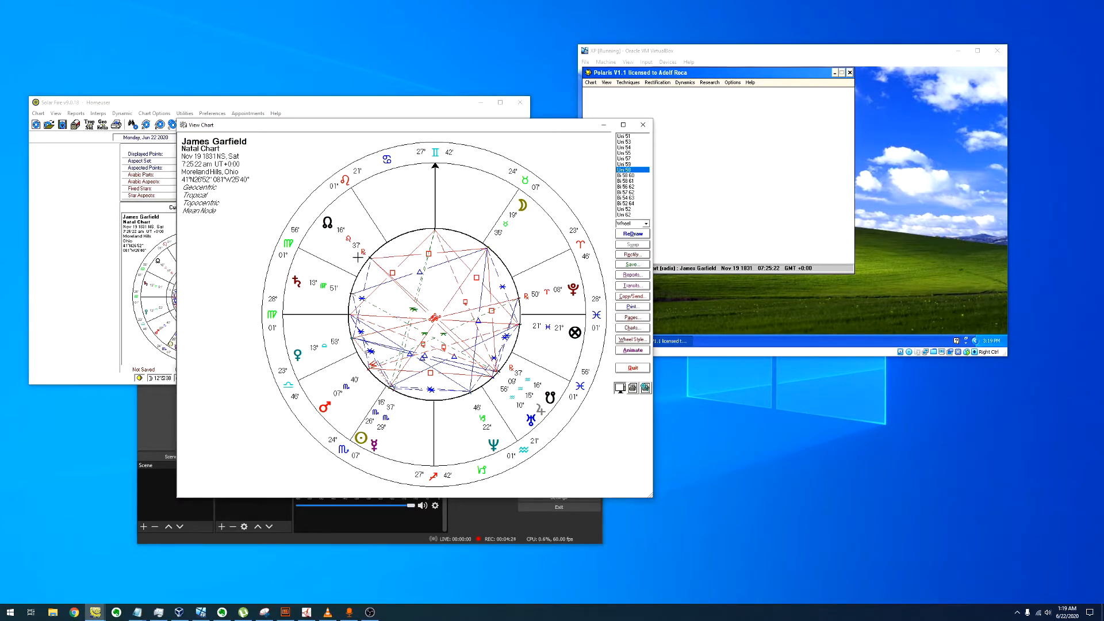
{"action": "mouse_move", "coordinate": [368, 129]}
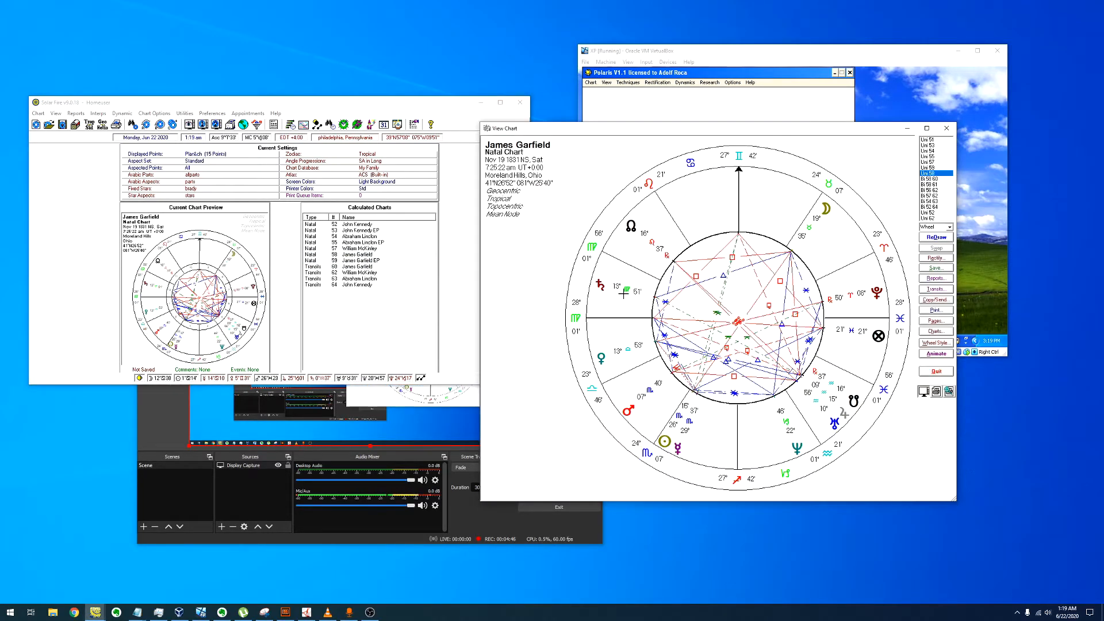
{"action": "mouse_move", "coordinate": [616, 307]}
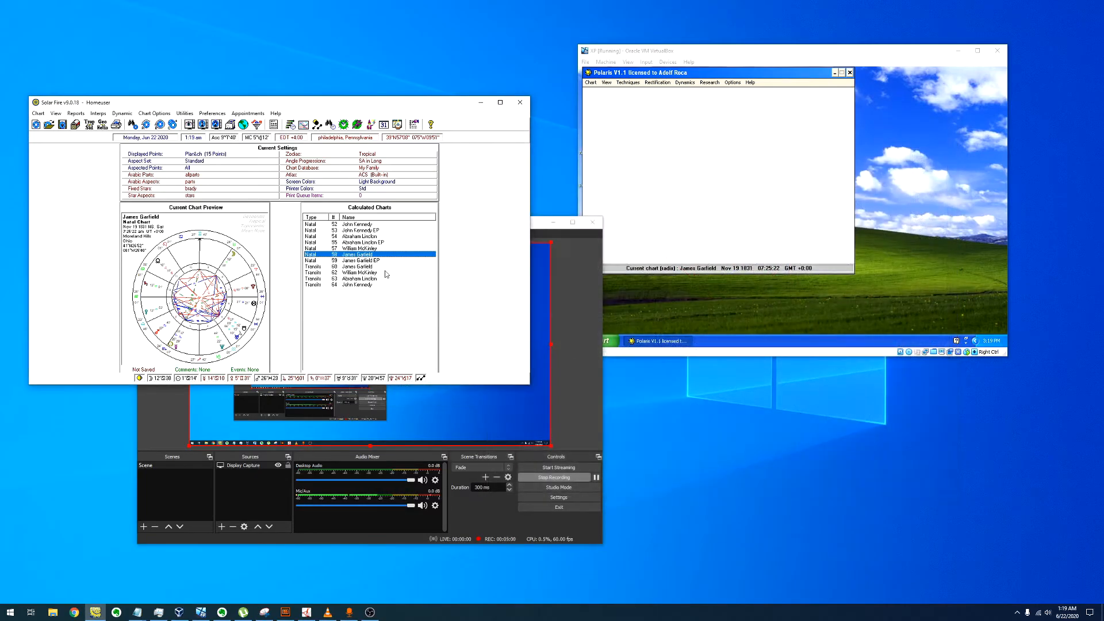
Bring up biwheel pairing and choose 58 James Garfield Natal inside 60 Garfield Transits
{"action": "double_click", "coordinate": [359, 254]}
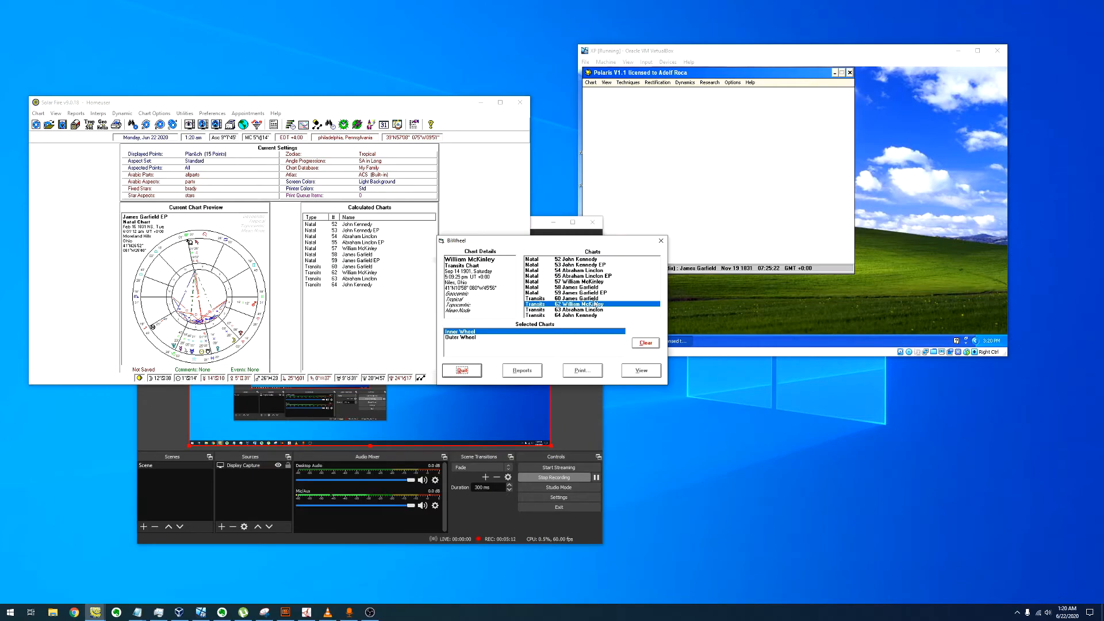
{"action": "left_click", "coordinate": [577, 287]}
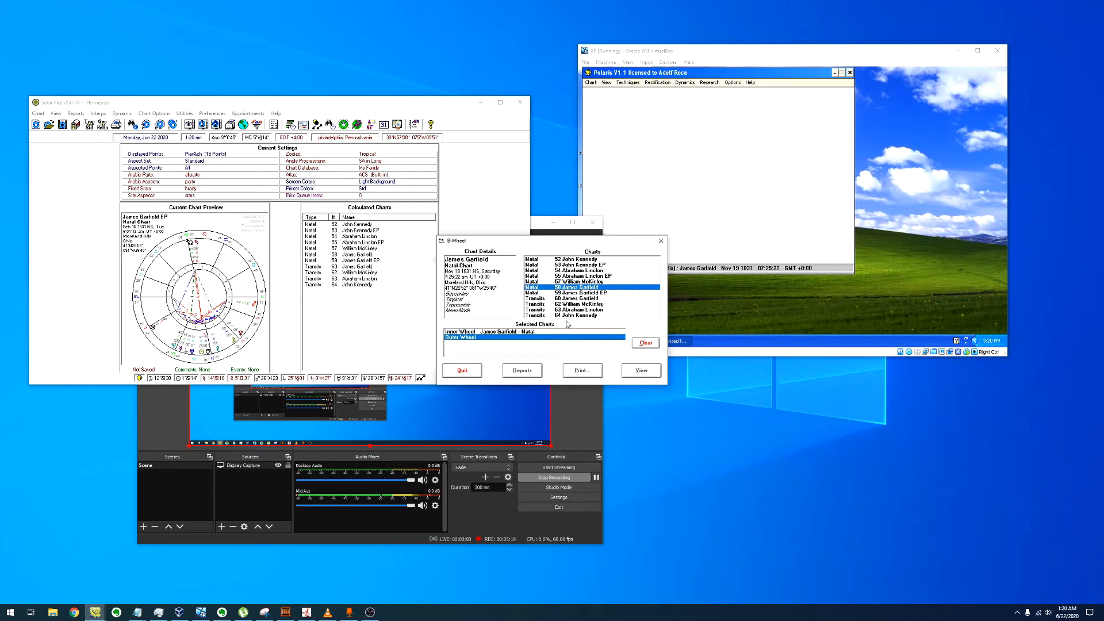
{"action": "left_click", "coordinate": [578, 298]}
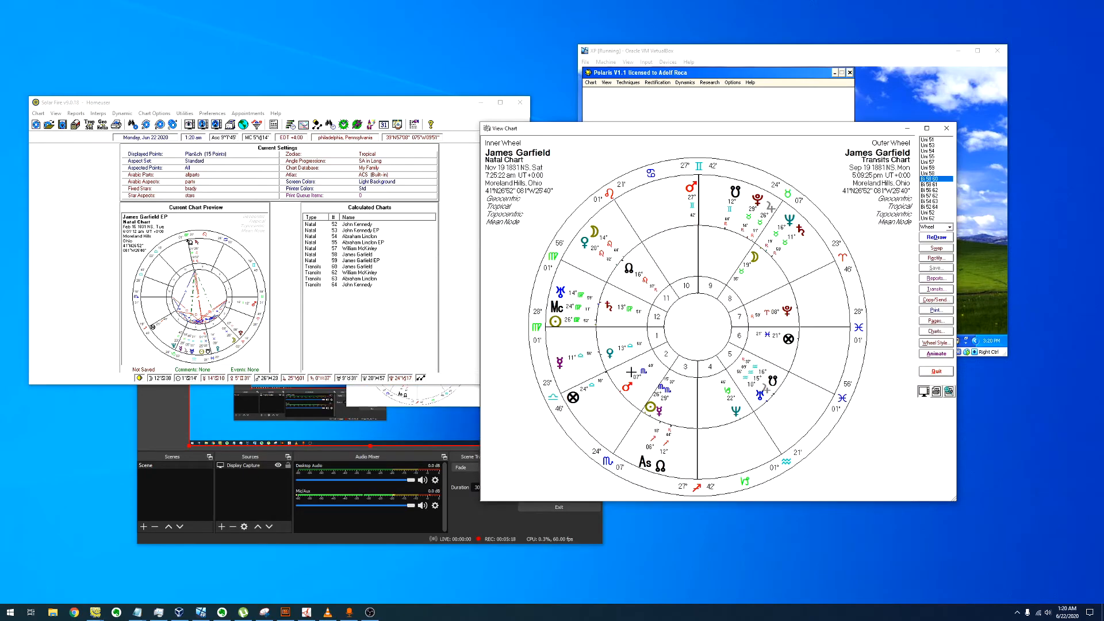
{"action": "mouse_move", "coordinate": [630, 371]}
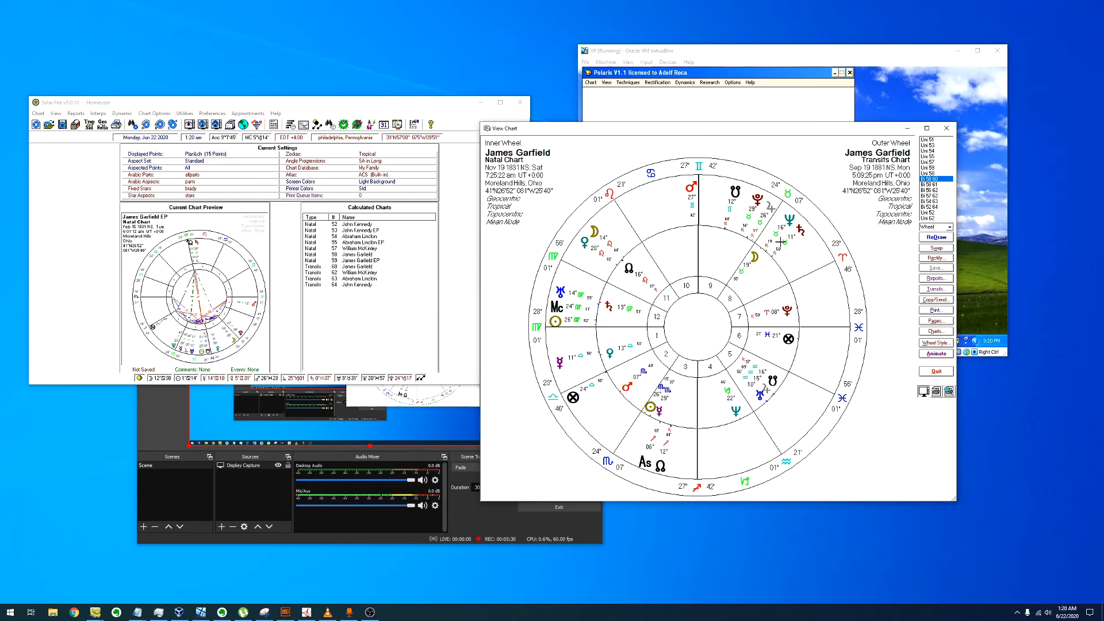
{"action": "mouse_move", "coordinate": [574, 297]}
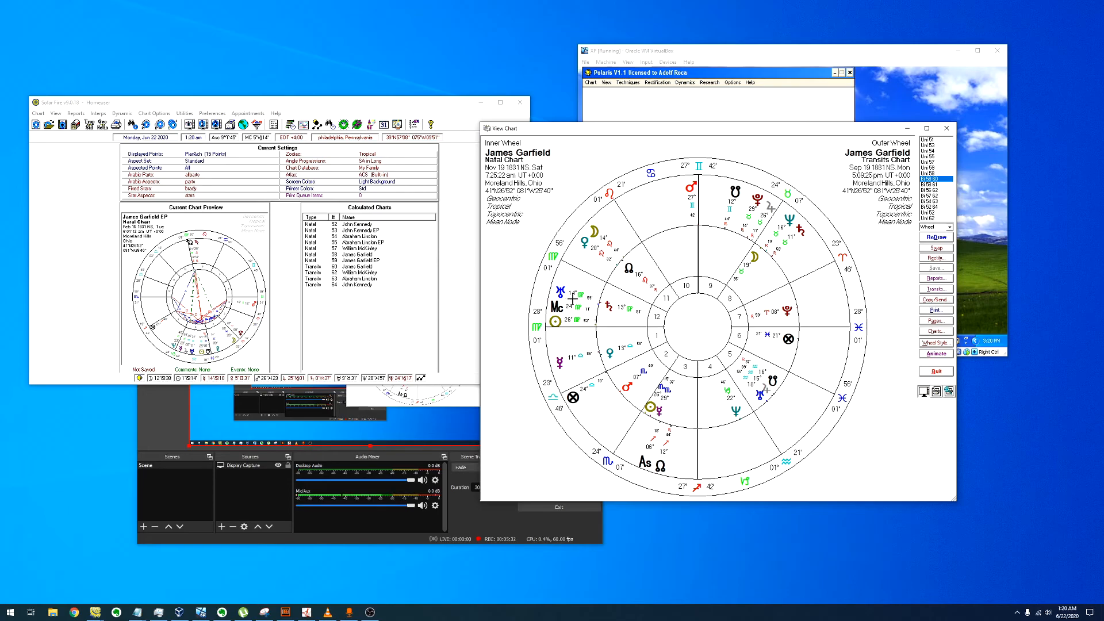